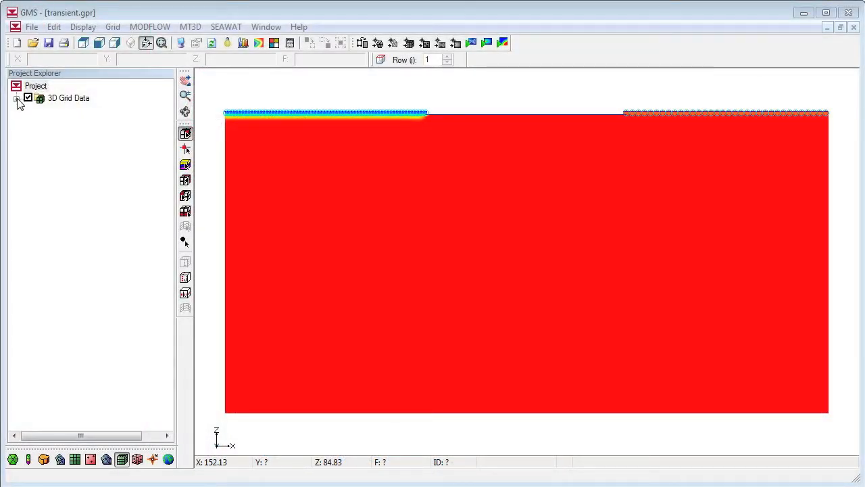
Step: Select species_1 under transient (MT3DMS) and show time step 17 (10200.0)
{"action": "left_click", "coordinate": [18, 98]}
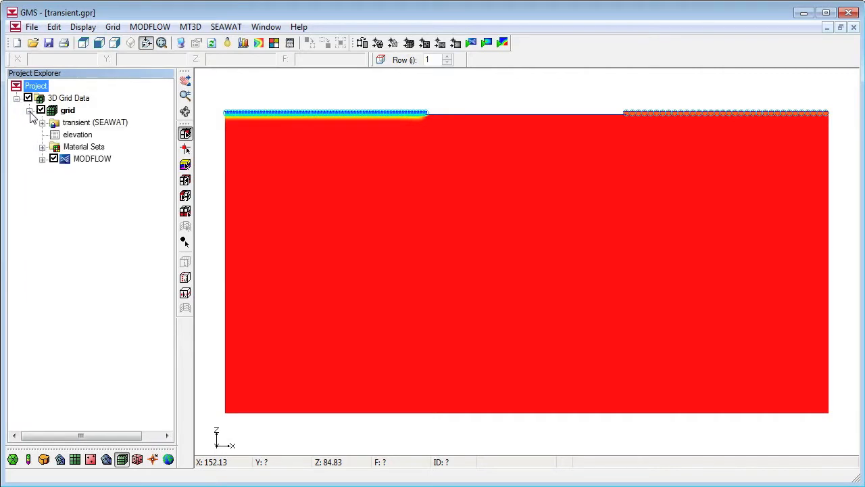
{"action": "left_click", "coordinate": [55, 122]}
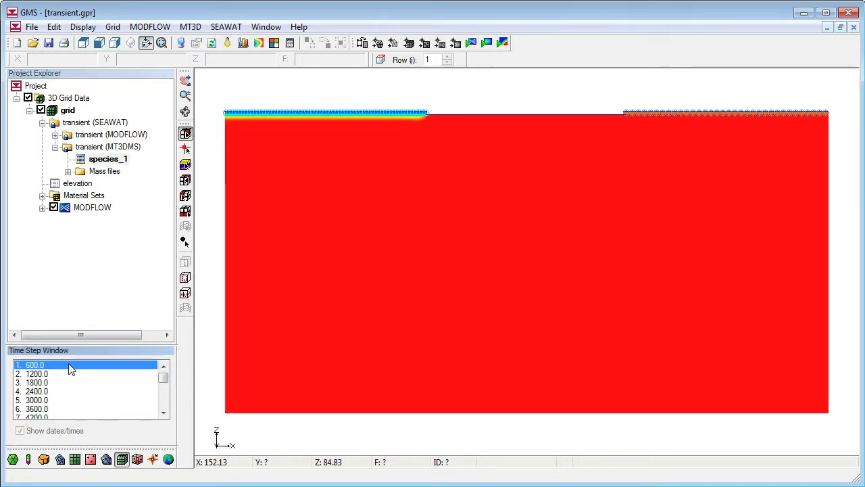
{"action": "left_click", "coordinate": [36, 409]}
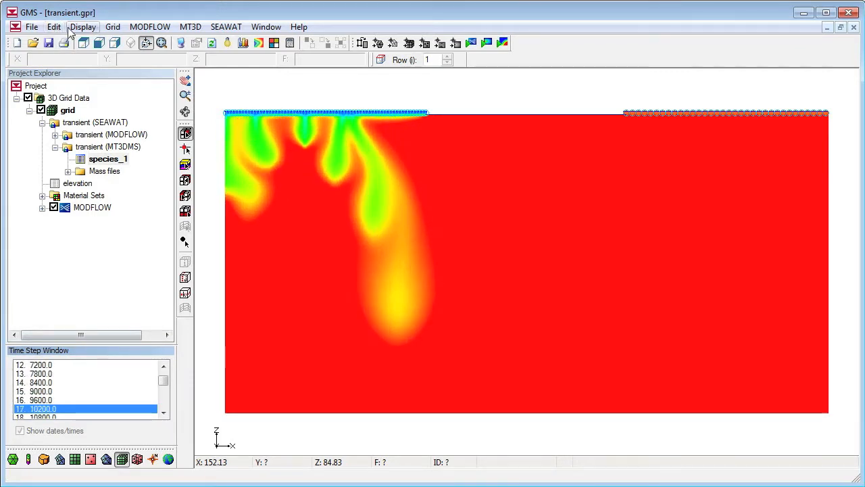
Step: Generate an AVI animation of species_1 concentrations from time 600.0 to 60000.0
{"action": "left_click", "coordinate": [82, 27]}
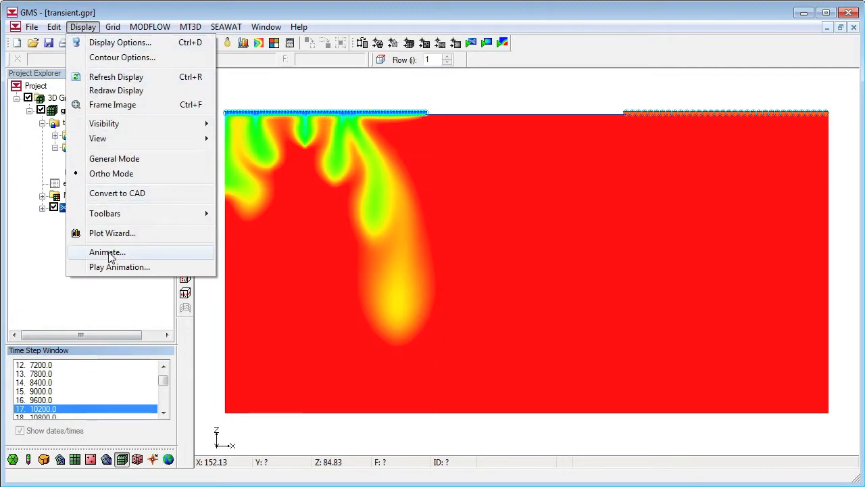
{"action": "left_click", "coordinate": [107, 251]}
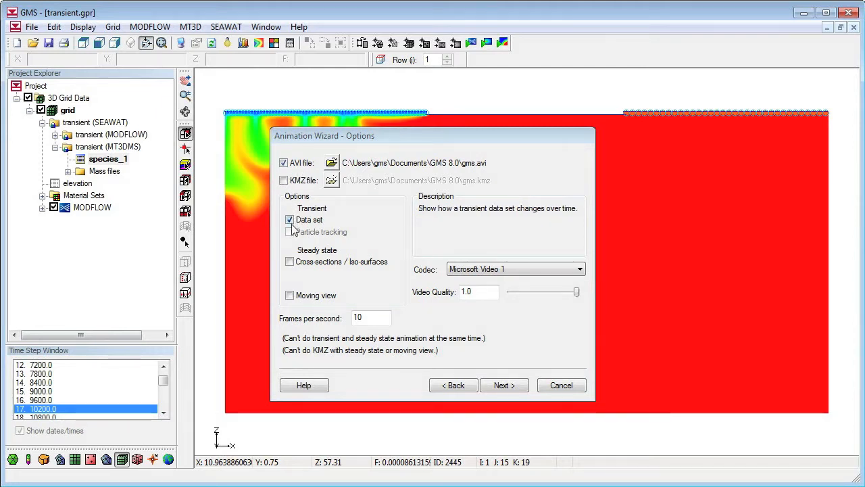
{"action": "mouse_move", "coordinate": [315, 232]}
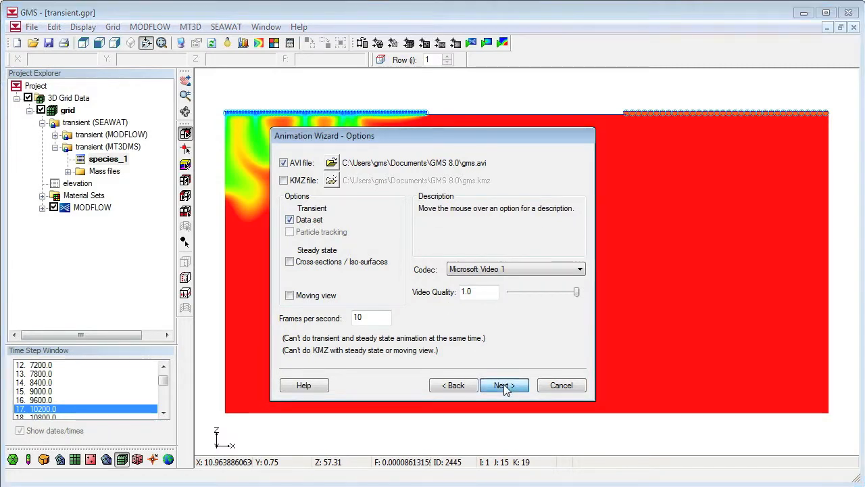
{"action": "left_click", "coordinate": [504, 385]}
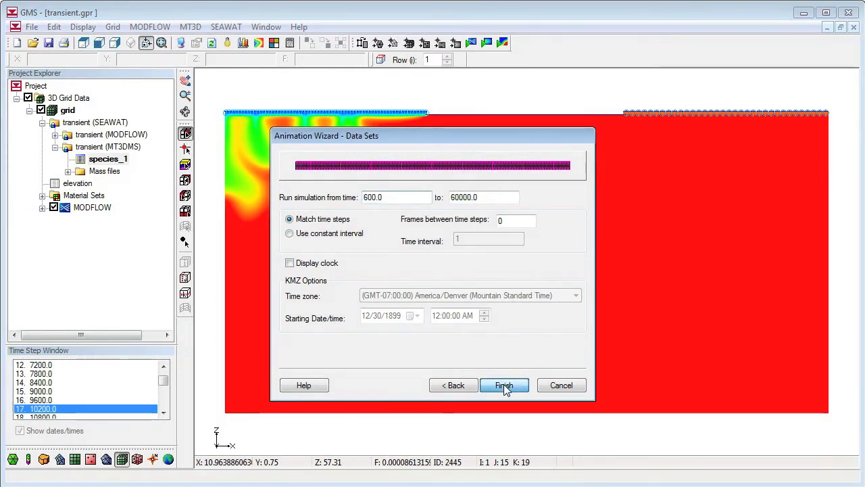
{"action": "left_click", "coordinate": [504, 385]}
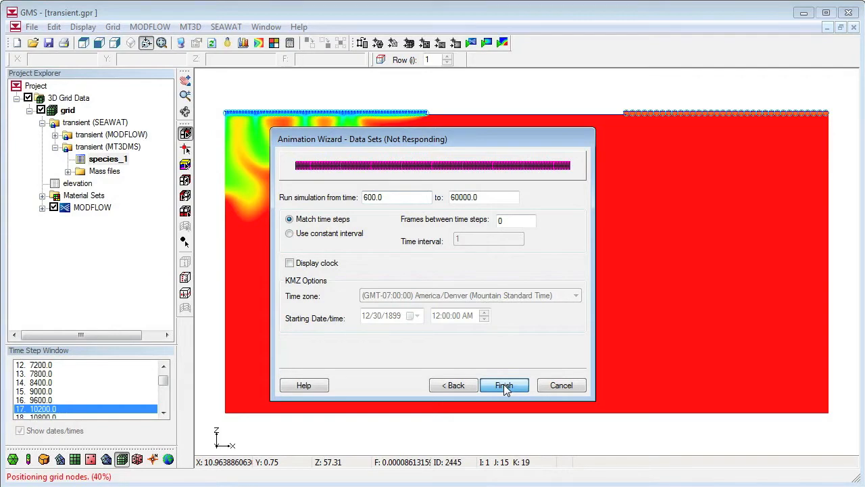
{"action": "left_click", "coordinate": [504, 384]}
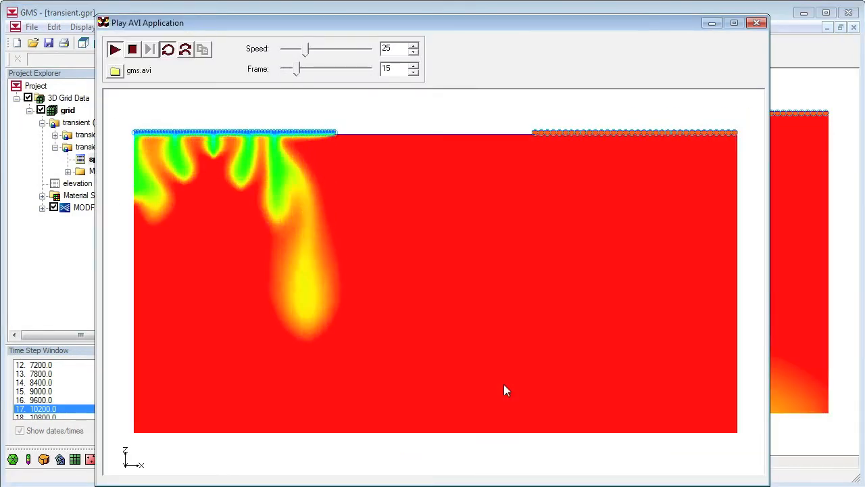
Step: Play the animation at speed 5, scrub to final frame 100, and close the player
{"action": "left_click_drag", "start_coordinate": [295, 68], "coordinate": [318, 68]}
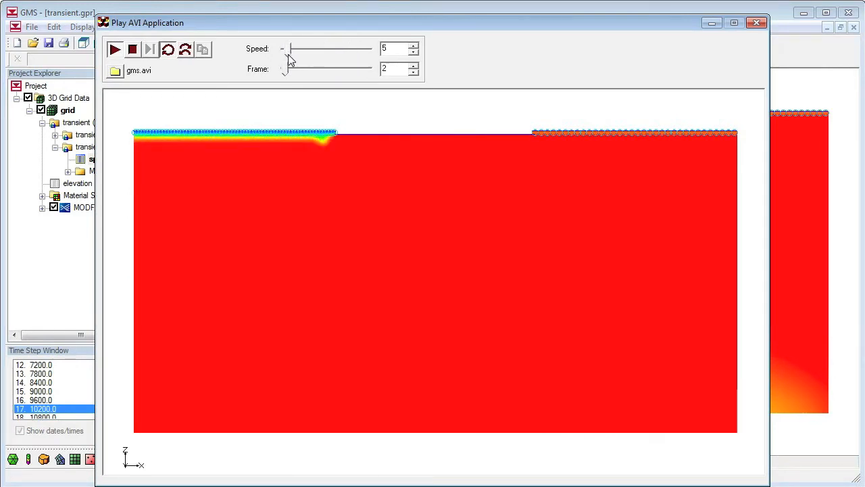
{"action": "left_click", "coordinate": [115, 49]}
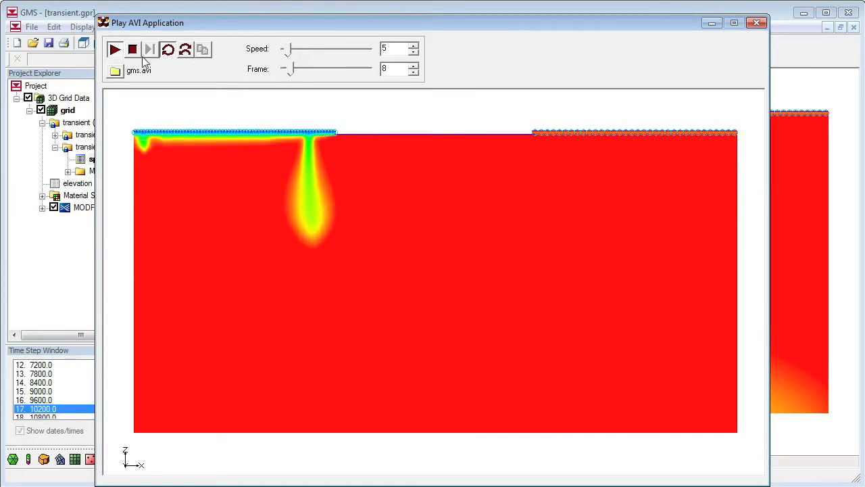
{"action": "left_click_drag", "start_coordinate": [287, 68], "coordinate": [318, 68]}
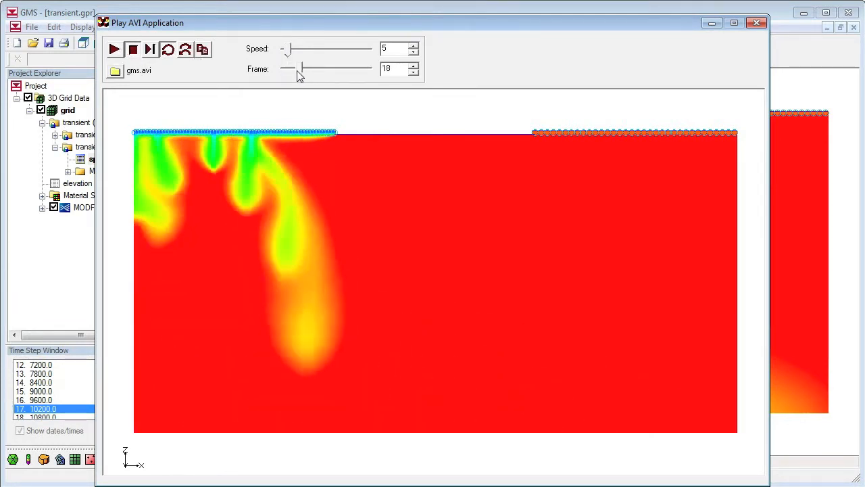
{"action": "left_click_drag", "start_coordinate": [290, 68], "coordinate": [371, 68]}
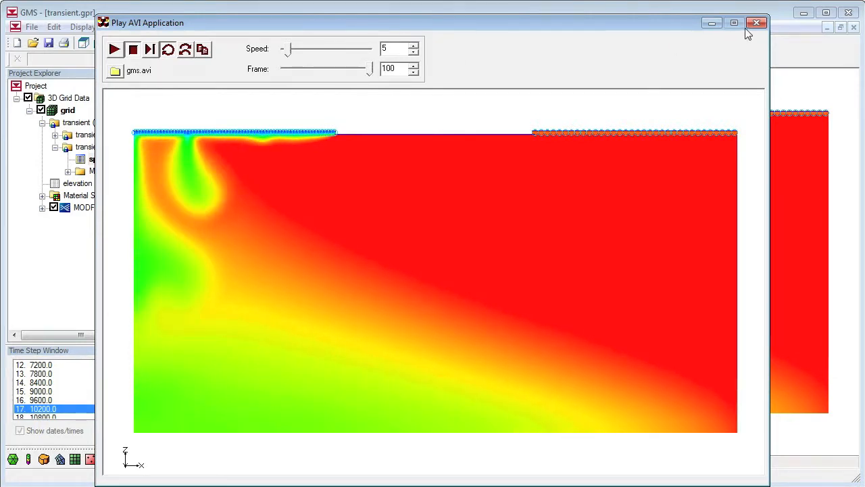
{"action": "left_click", "coordinate": [756, 23]}
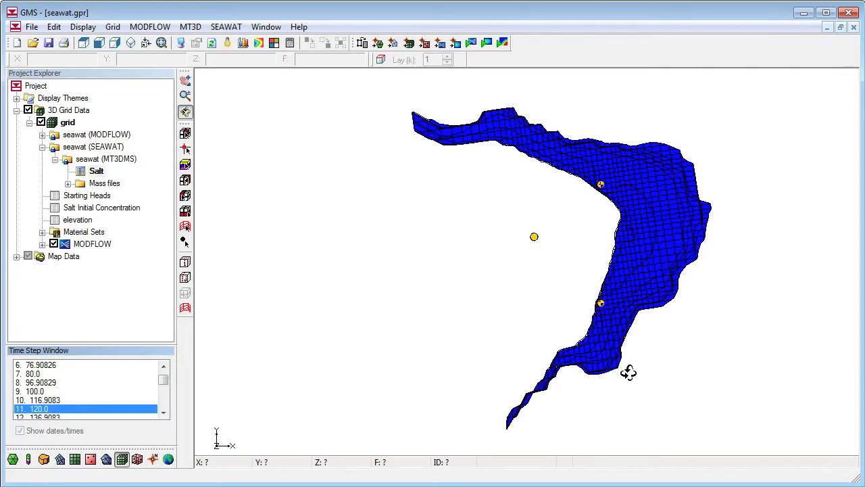
Step: Orbit the grid and set up a moving-view Salt animation (20.0–660.0) through to the Views page
{"action": "left_click_drag", "start_coordinate": [629, 372], "coordinate": [576, 134]}
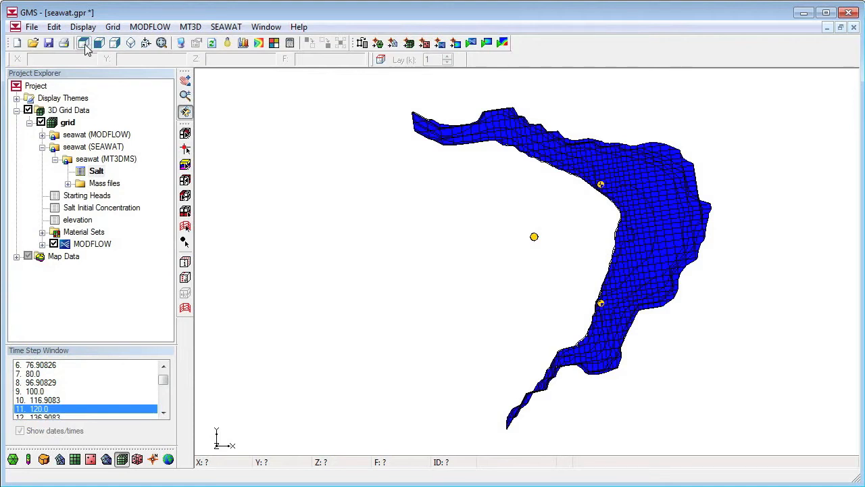
{"action": "left_click", "coordinate": [83, 26]}
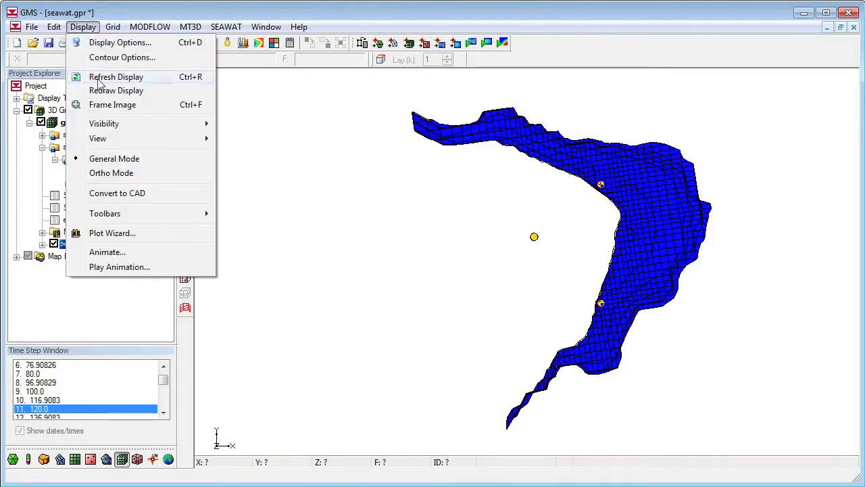
{"action": "left_click", "coordinate": [107, 251]}
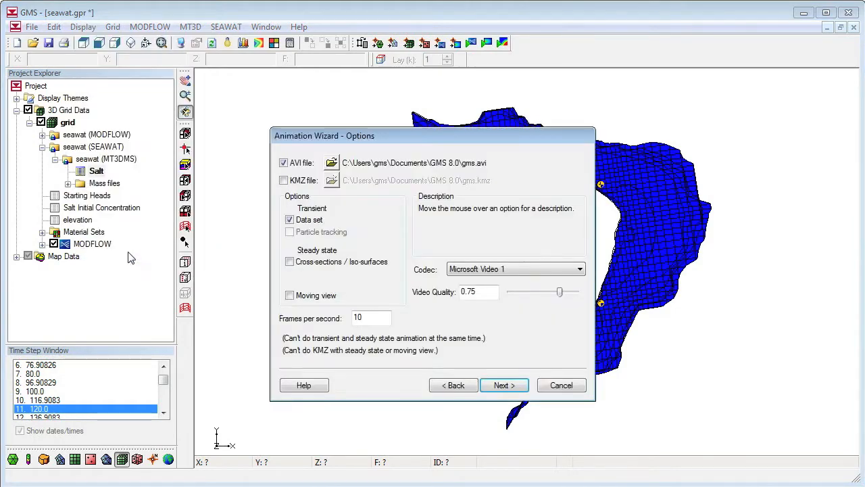
{"action": "left_click", "coordinate": [290, 296]}
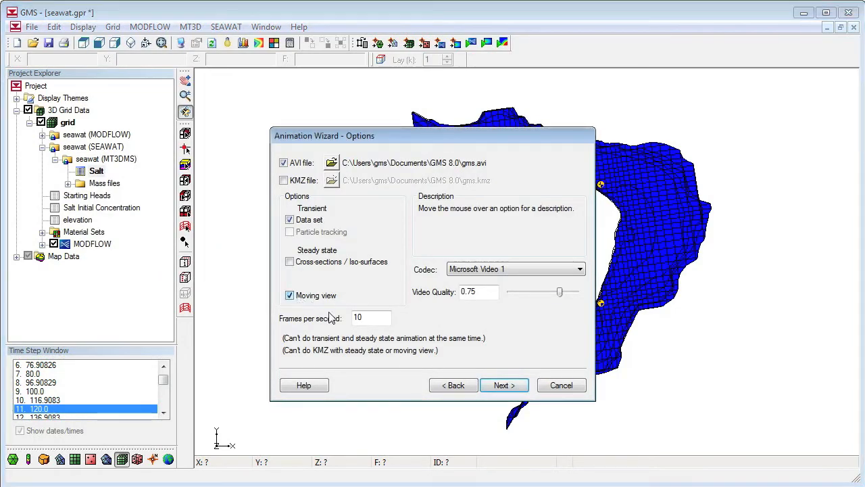
{"action": "left_click", "coordinate": [504, 384]}
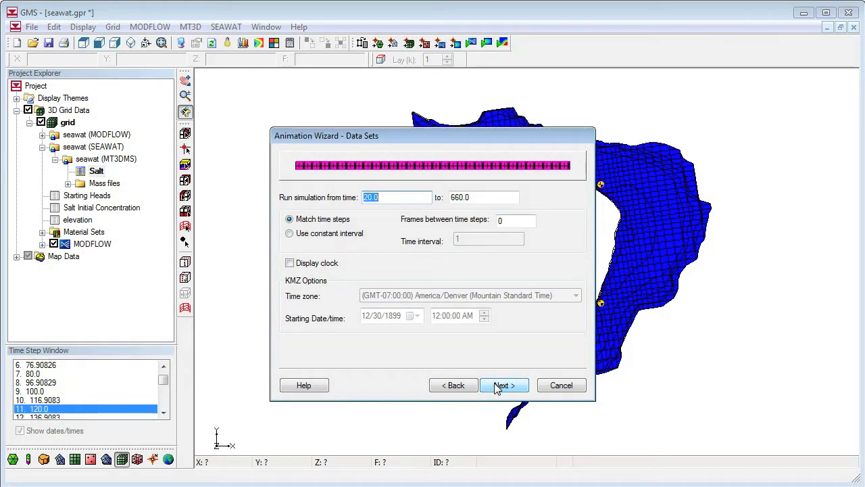
{"action": "left_click", "coordinate": [504, 385]}
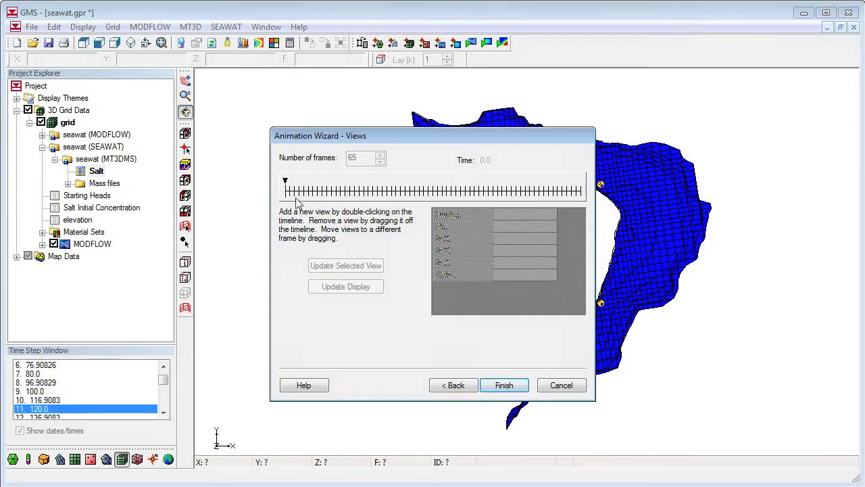
Step: Add a camera view with bearing 135, dip -45 and width 1500, and generate the animation
{"action": "double_click", "coordinate": [286, 188]}
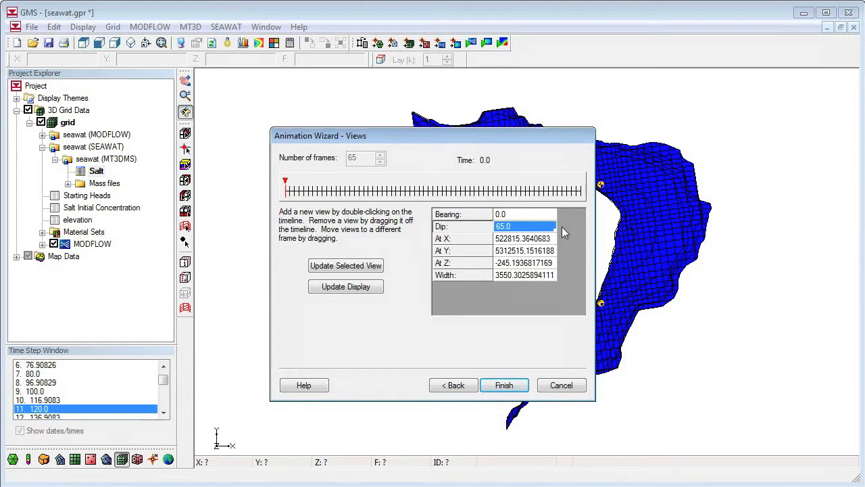
{"action": "mouse_move", "coordinate": [356, 193]}
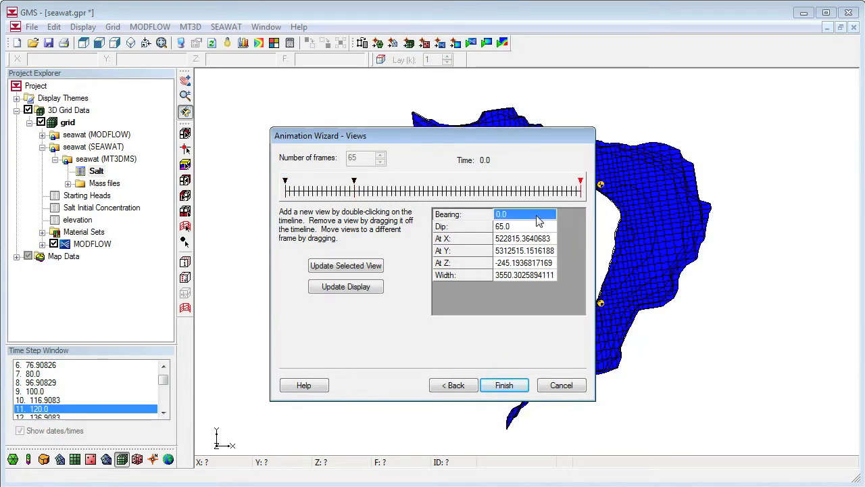
{"action": "type", "text": "135"}
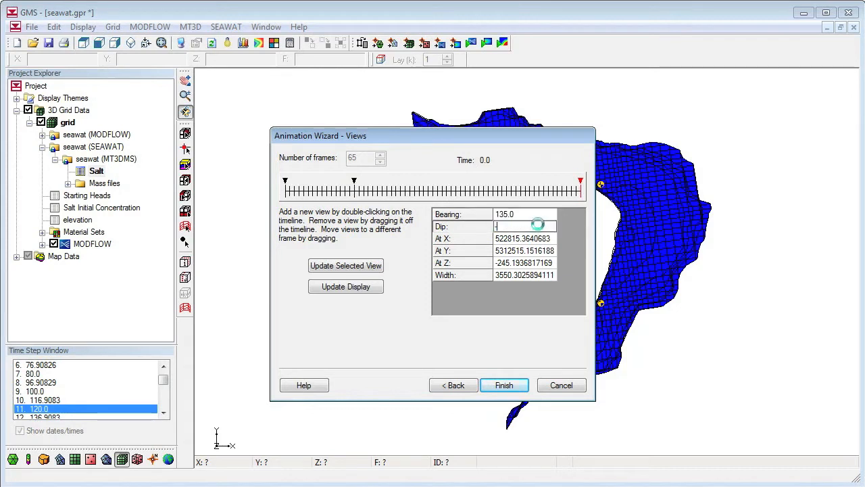
{"action": "type", "text": "-45"}
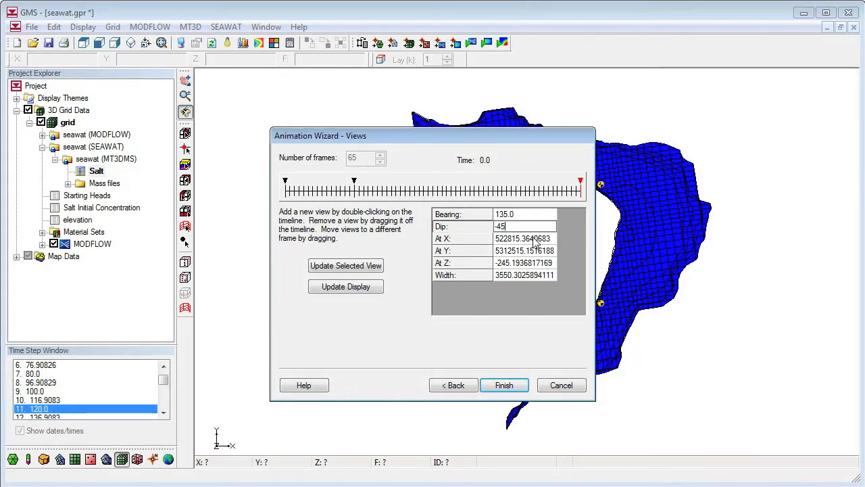
{"action": "left_click", "coordinate": [525, 274]}
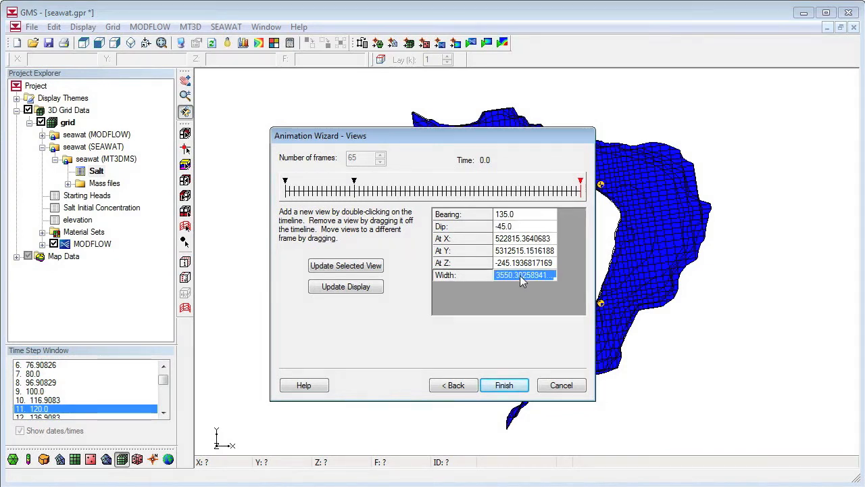
{"action": "type", "text": "1500"}
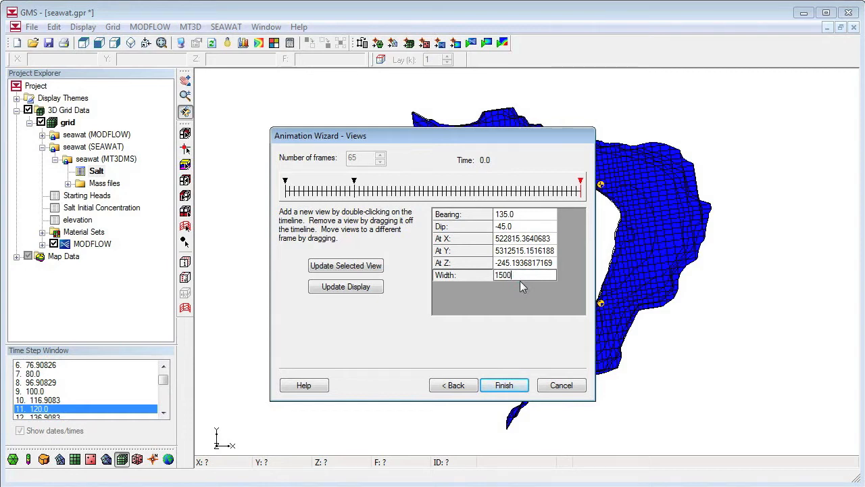
{"action": "left_click", "coordinate": [504, 385]}
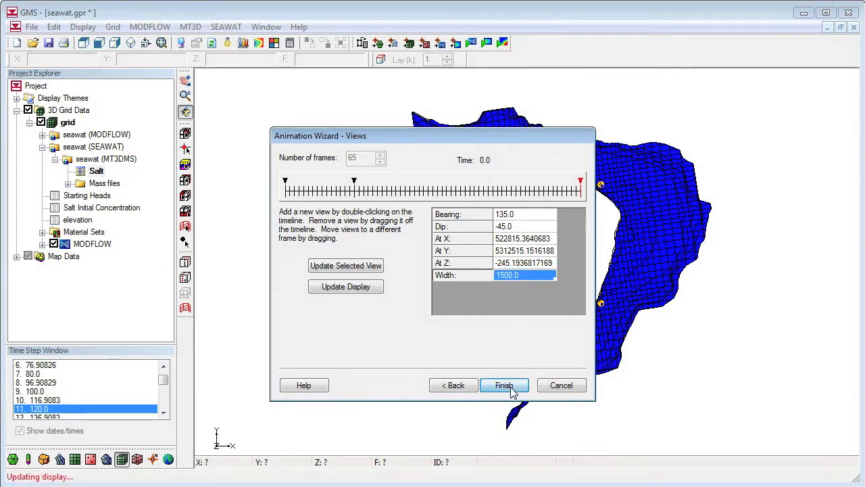
{"action": "left_click", "coordinate": [504, 385]}
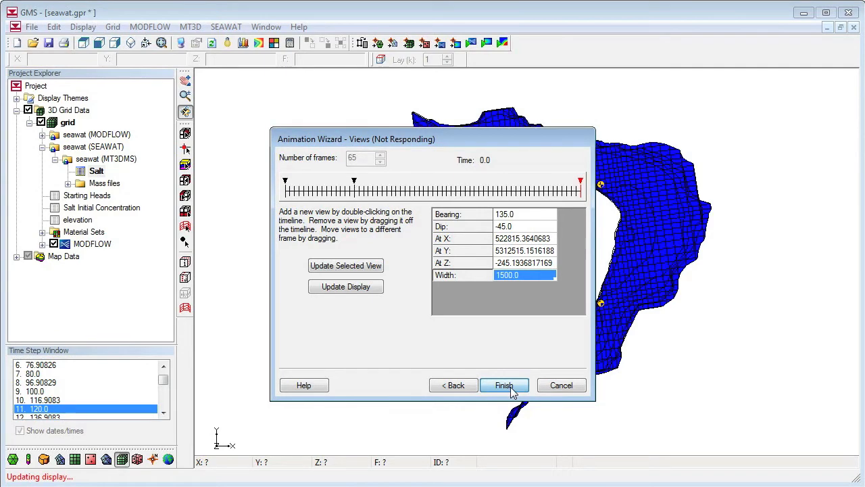
{"action": "left_click", "coordinate": [504, 385]}
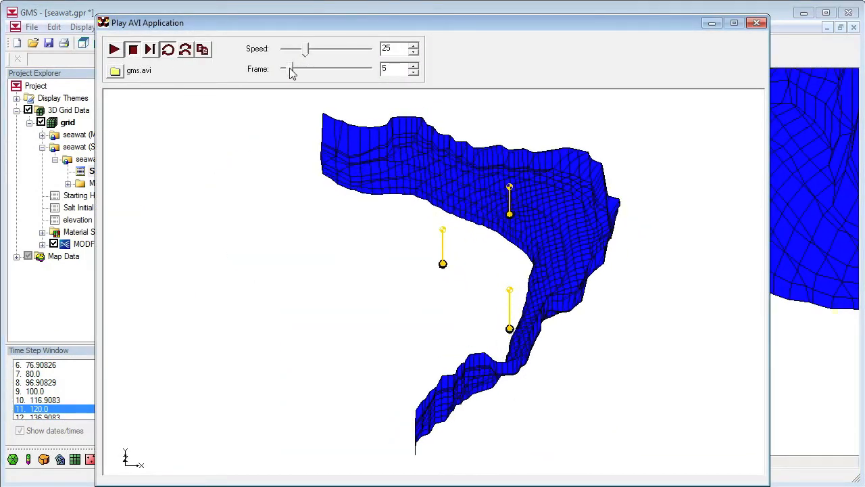
Step: Scrub gms.avi forward to frame 17 to review the fly-past, then close the player
{"action": "left_click_drag", "start_coordinate": [292, 68], "coordinate": [308, 68]}
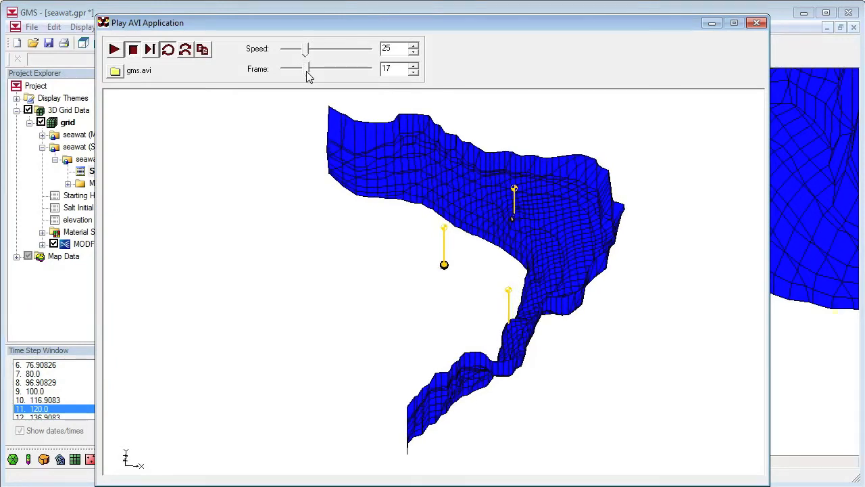
{"action": "left_click_drag", "start_coordinate": [310, 68], "coordinate": [369, 67]}
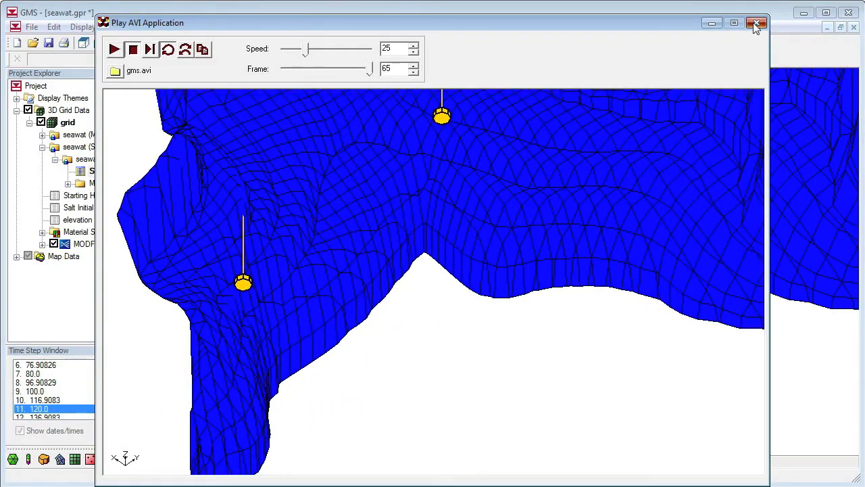
{"action": "left_click", "coordinate": [756, 22]}
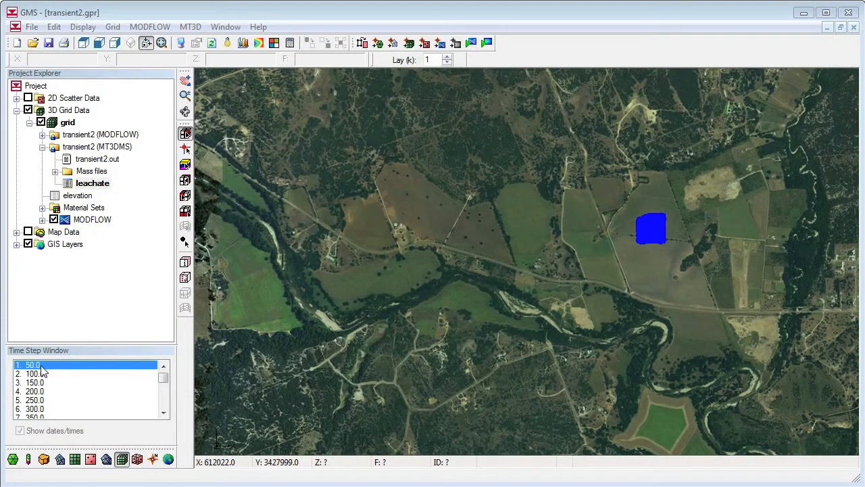
Step: Step the leachate plume to time 250.0 and turn off the aerial imagery GIS layer
{"action": "left_click", "coordinate": [37, 373]}
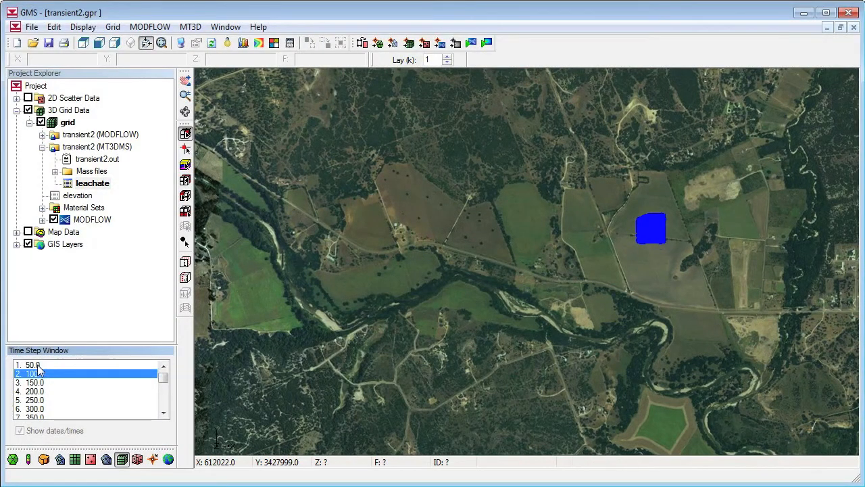
{"action": "left_click", "coordinate": [34, 399]}
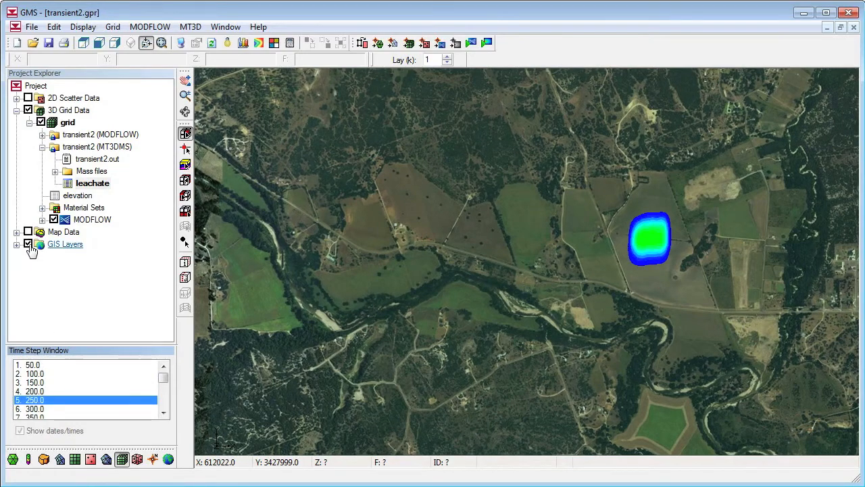
{"action": "left_click", "coordinate": [28, 244]}
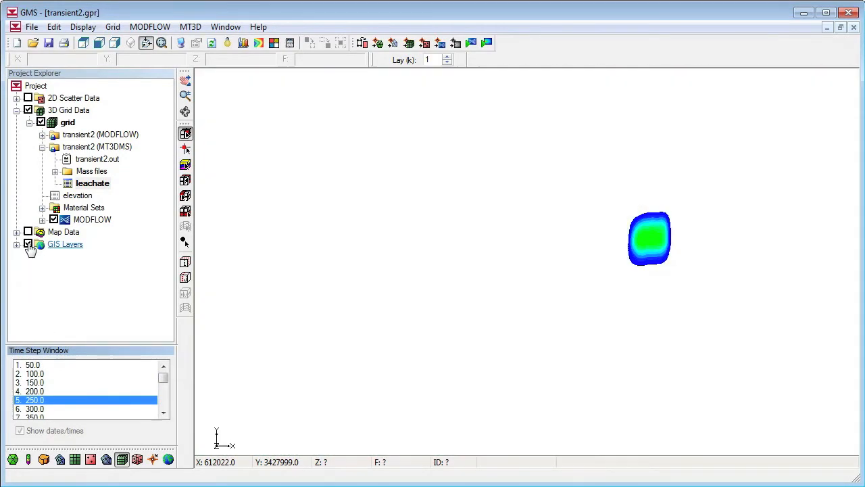
{"action": "left_click", "coordinate": [83, 26]}
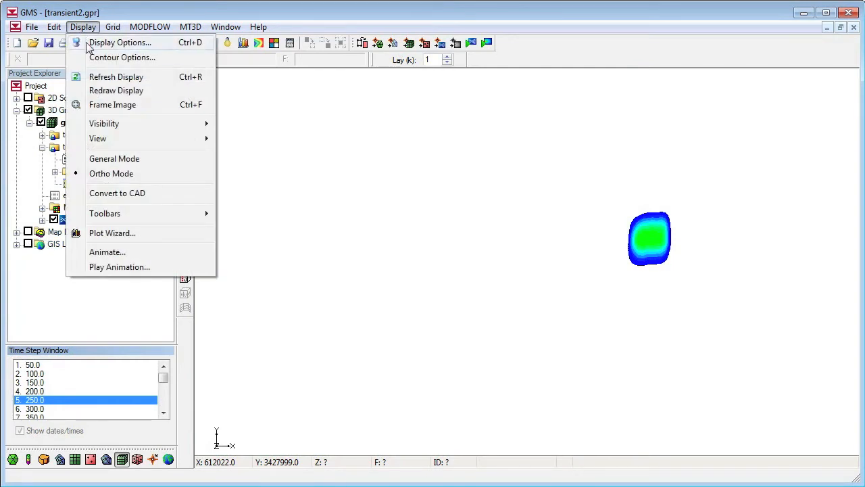
{"action": "mouse_move", "coordinate": [108, 252]}
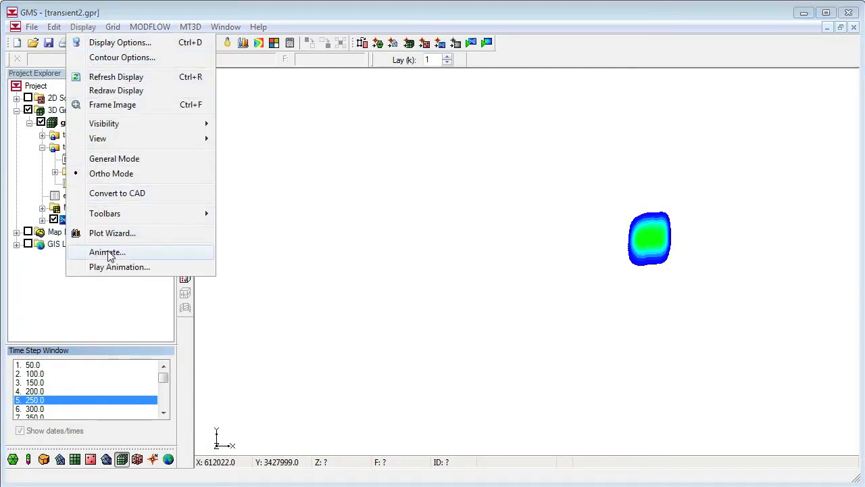
Step: Export the 50.0–900.0 leachate plume animation as a KMZ file instead of an AVI
{"action": "left_click", "coordinate": [106, 252]}
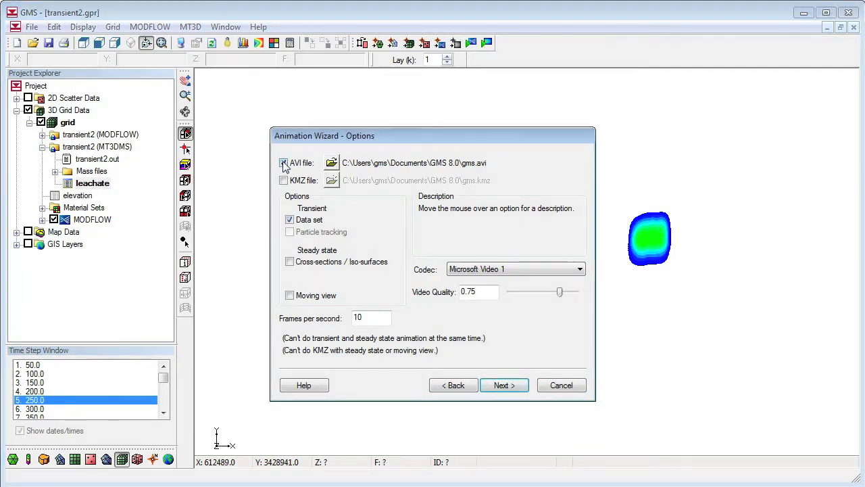
{"action": "left_click", "coordinate": [283, 180]}
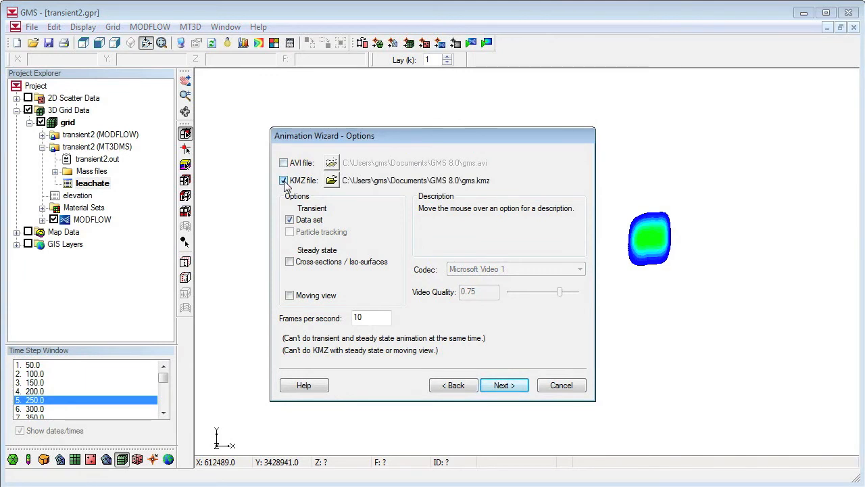
{"action": "left_click", "coordinate": [503, 384]}
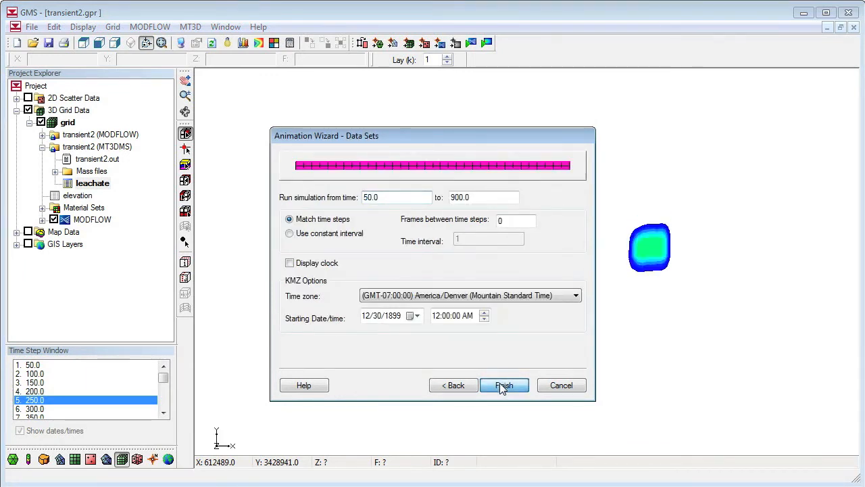
{"action": "left_click", "coordinate": [503, 384]}
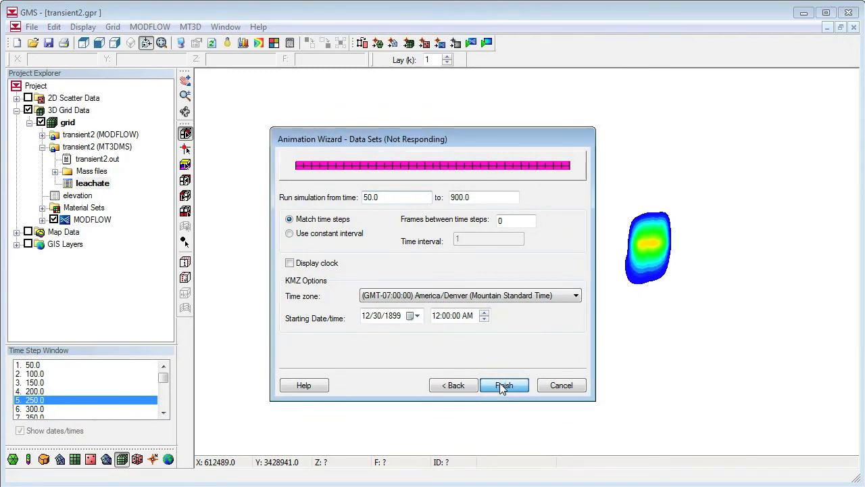
{"action": "left_click", "coordinate": [504, 384]}
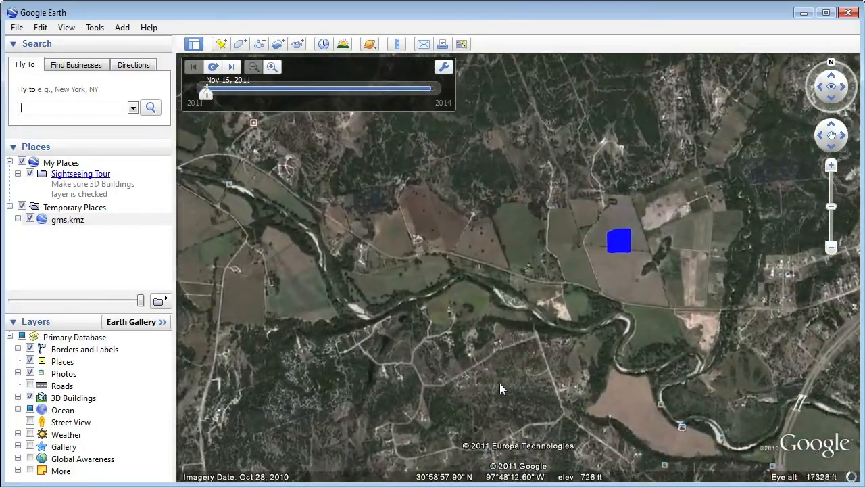
Step: Loop-play the gms.kmz plume animation from Google Earth's time slider
{"action": "left_click", "coordinate": [213, 67]}
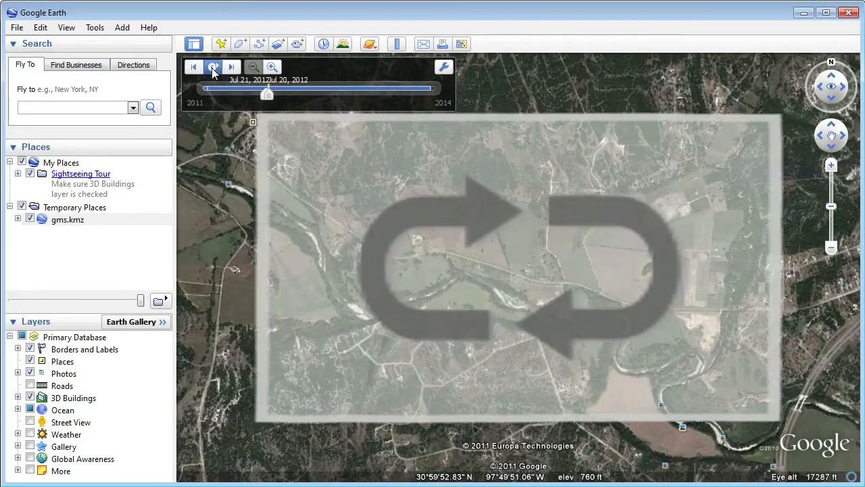